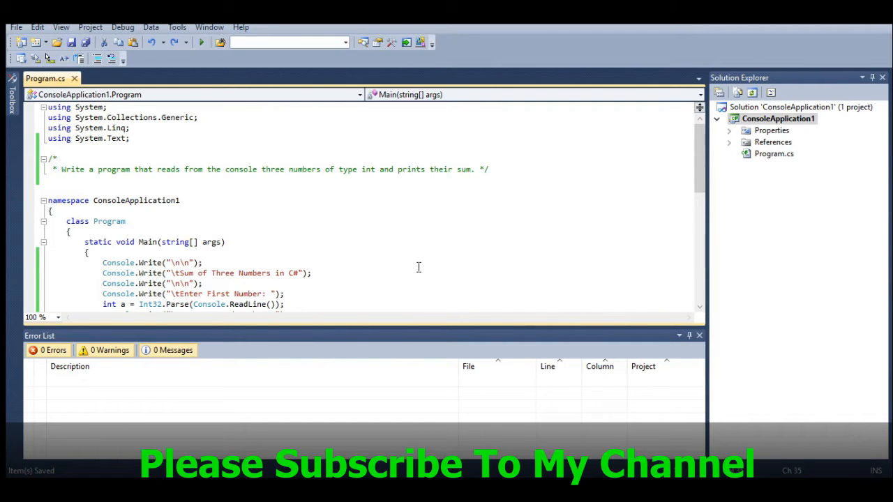
pyautogui.moveTo(417, 274)
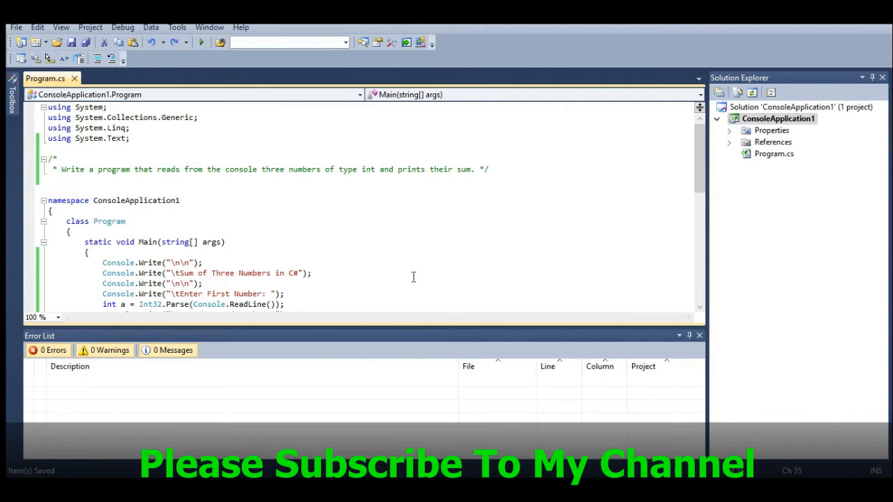
pyautogui.moveTo(417, 274)
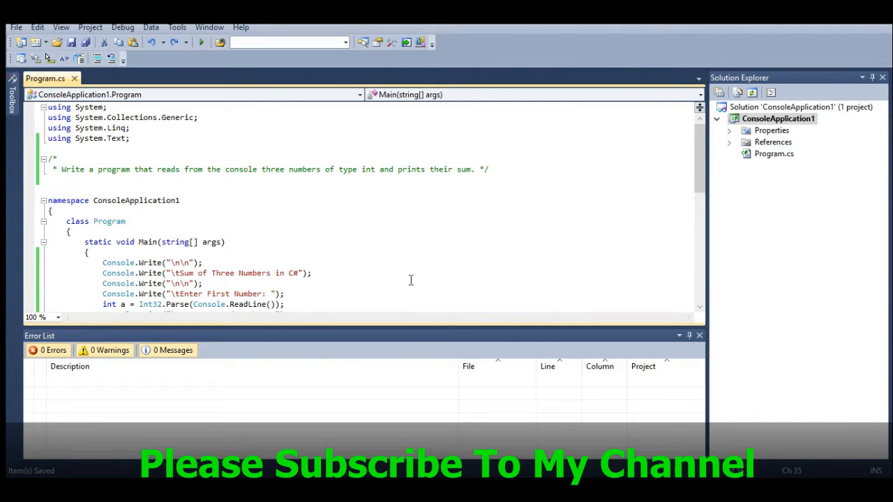
pyautogui.moveTo(387, 285)
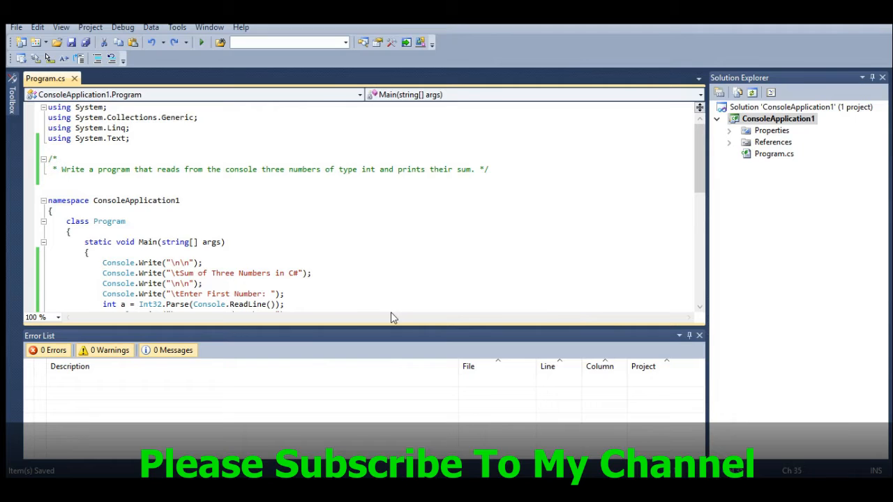
pyautogui.moveTo(385, 301)
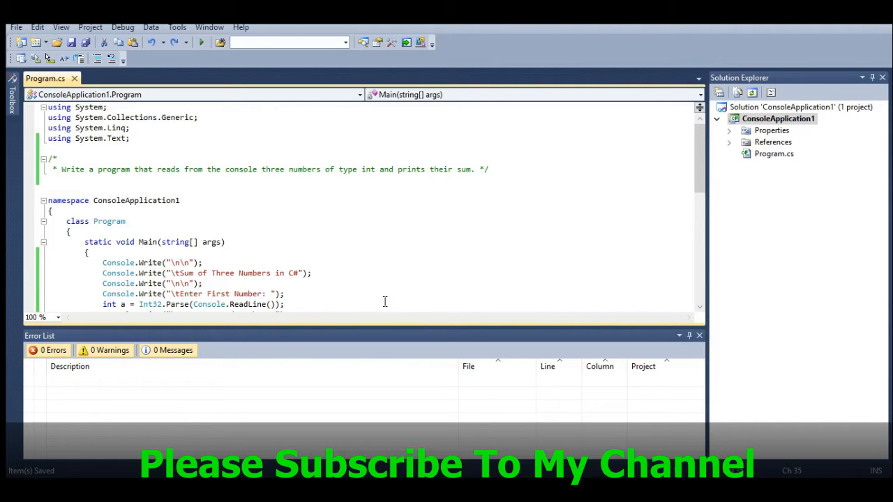
pyautogui.moveTo(325, 268)
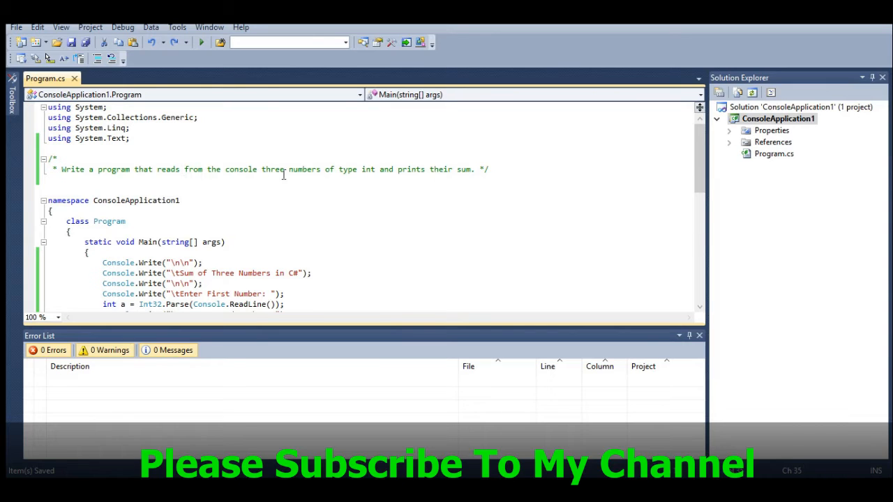
pyautogui.moveTo(385, 183)
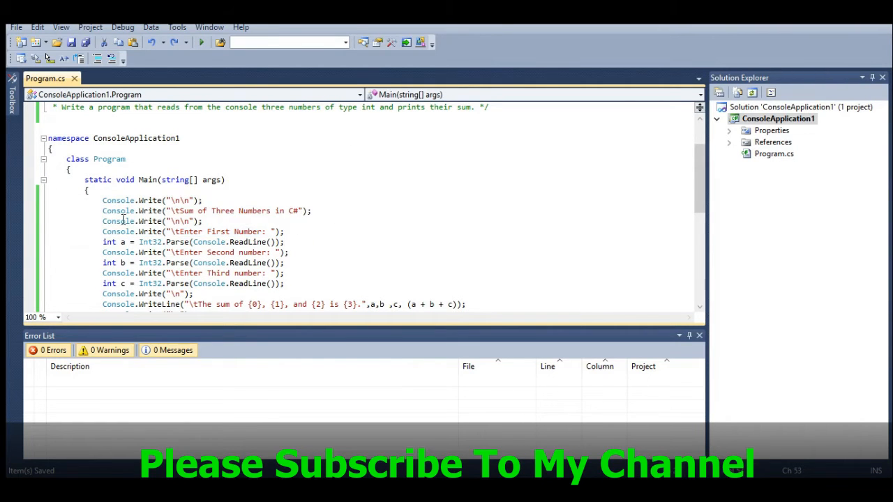
# - Highlight the code statements that read the three numbers into variables like a
pyautogui.doubleClick(152, 200)
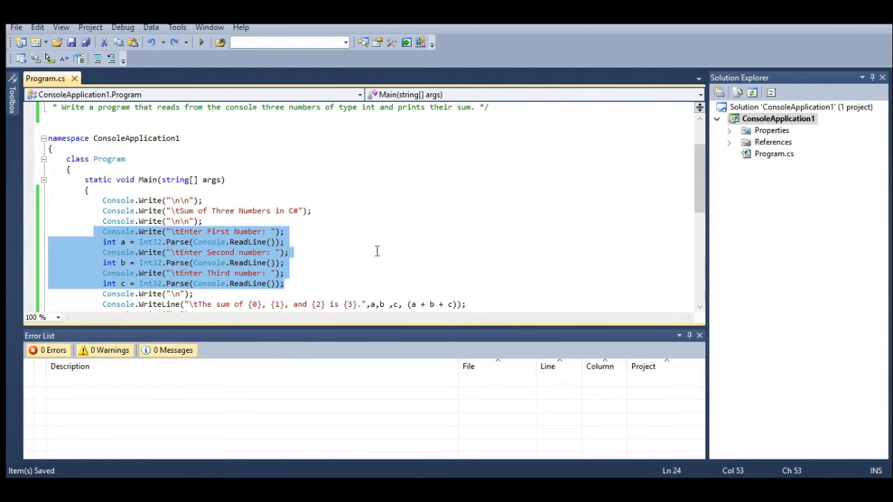
pyautogui.click(290, 252)
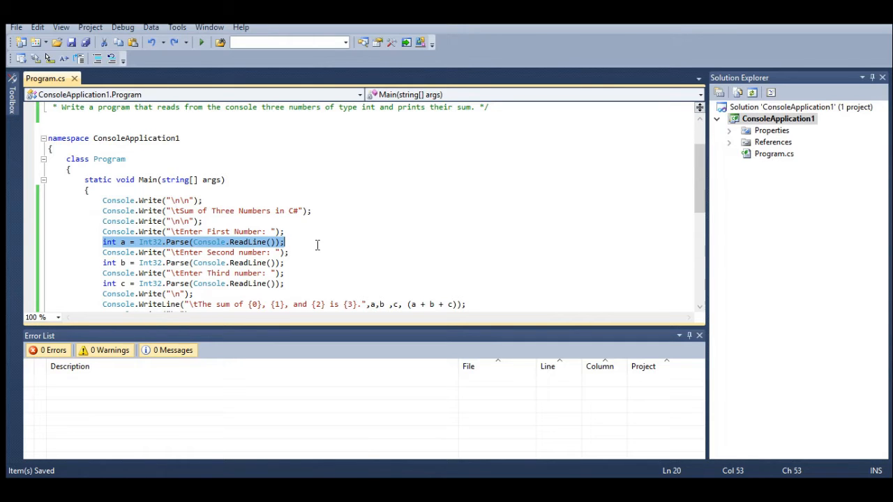
pyautogui.moveTo(319, 268)
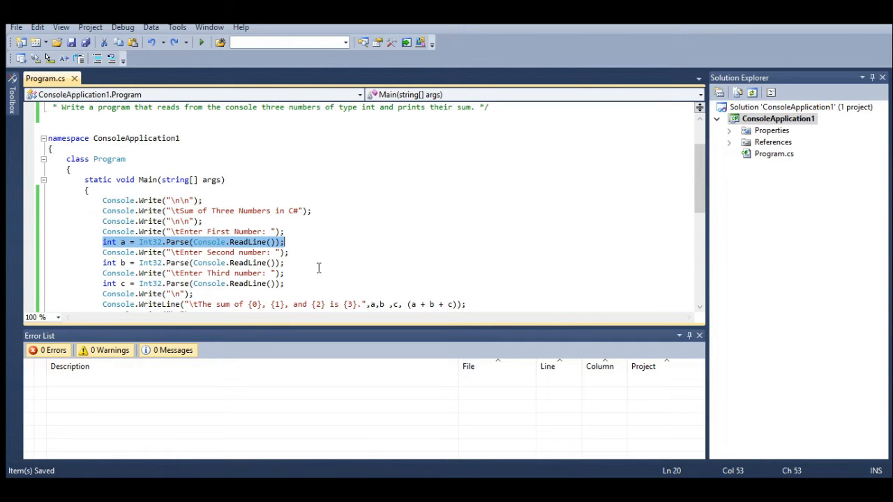
pyautogui.scroll(-3)
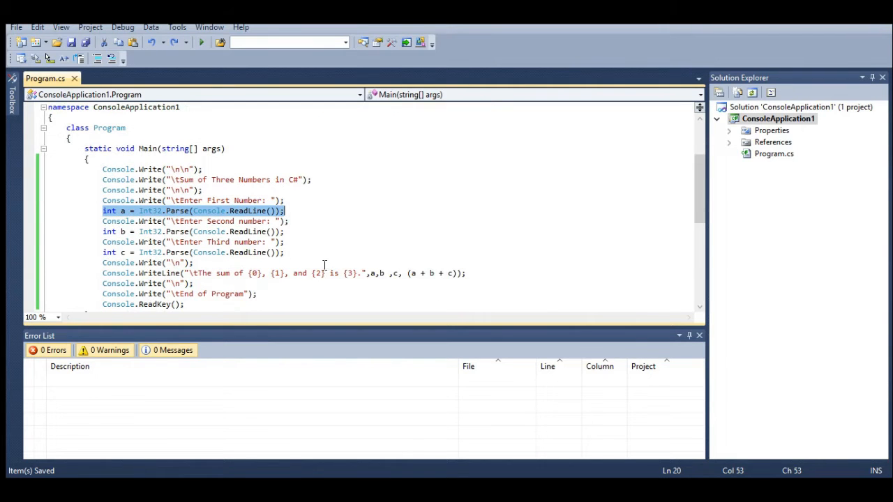
pyautogui.click(122, 231)
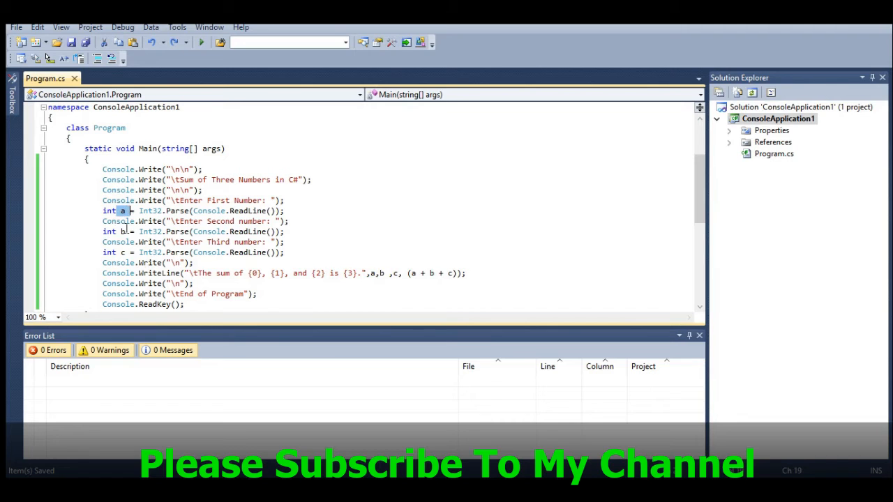
pyautogui.click(125, 252)
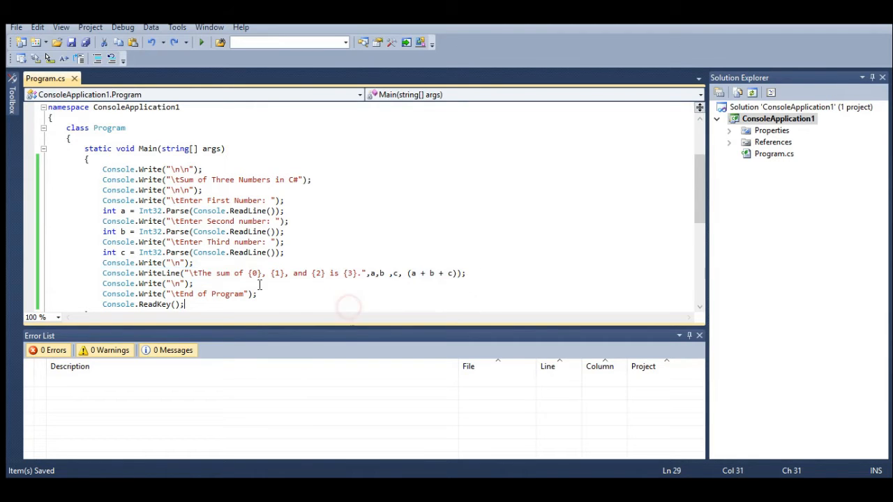
pyautogui.moveTo(284, 272)
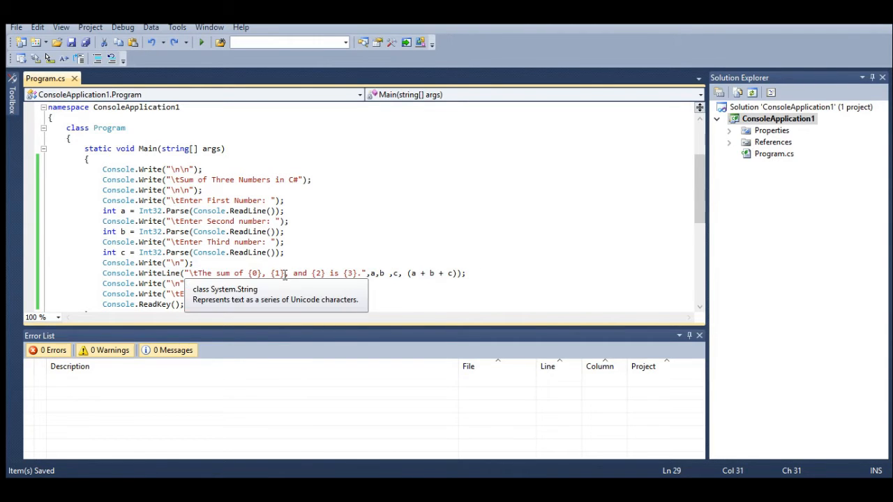
pyautogui.moveTo(372, 273)
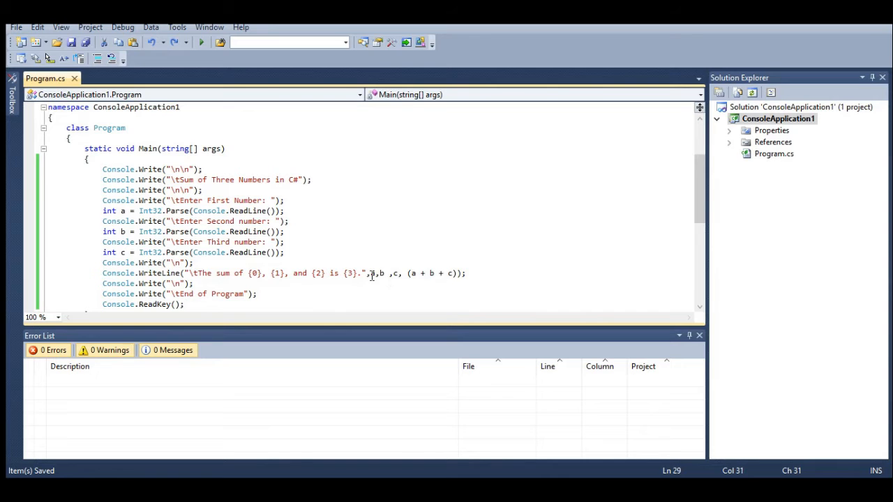
pyautogui.moveTo(372, 273)
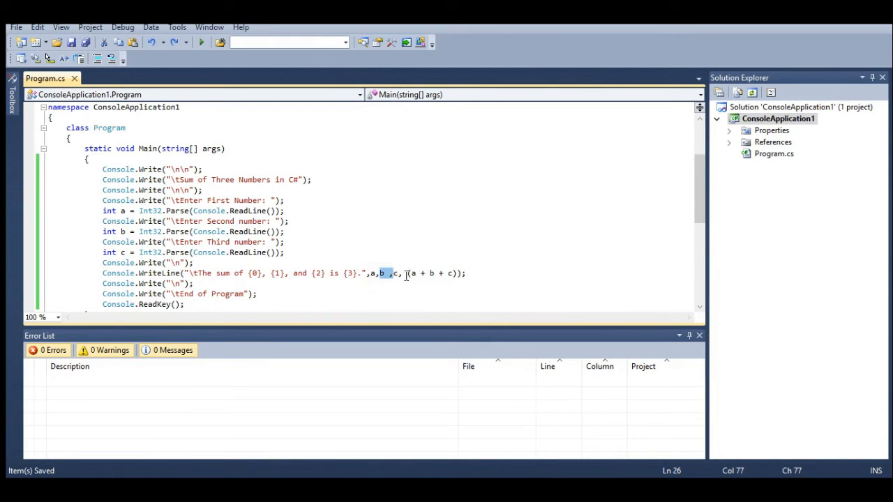
# - Highlight the {3} output placeholder, closing output lines and final key wait
pyautogui.click(349, 272)
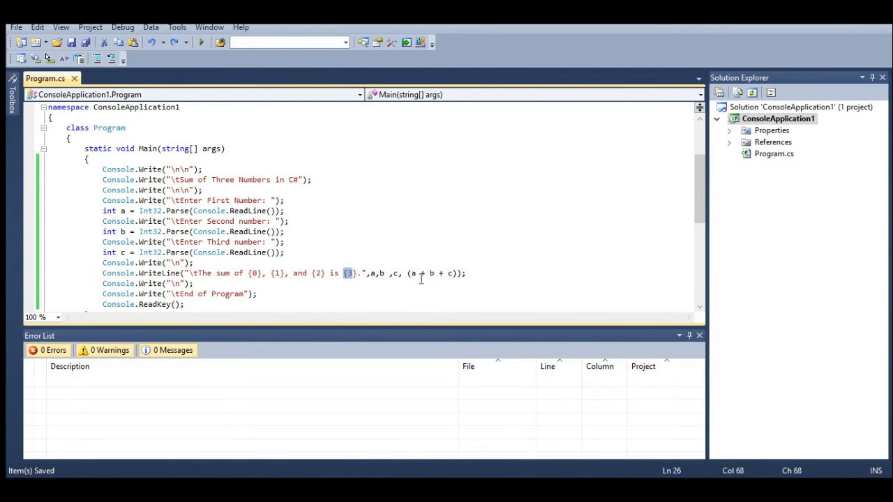
pyautogui.click(258, 294)
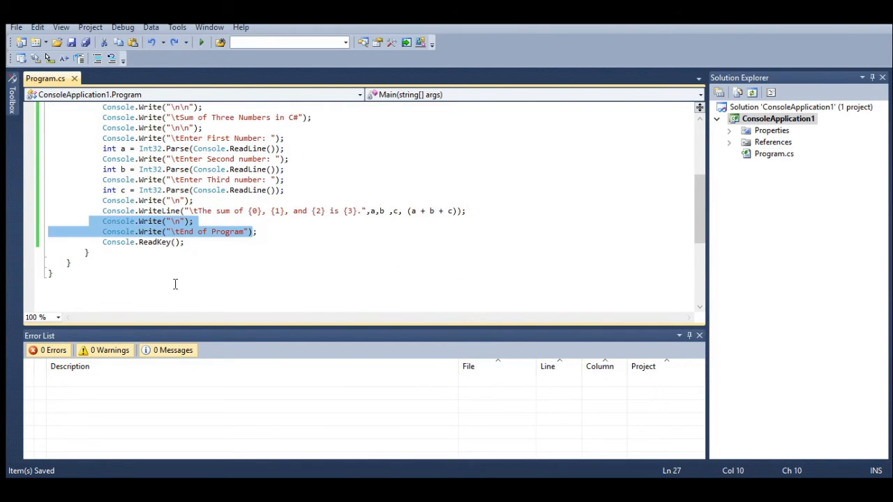
pyautogui.scroll(3)
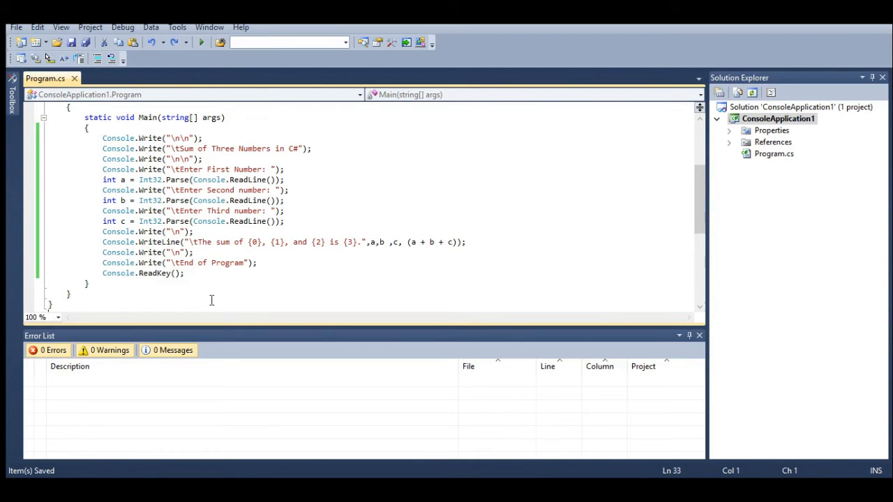
pyautogui.click(174, 302)
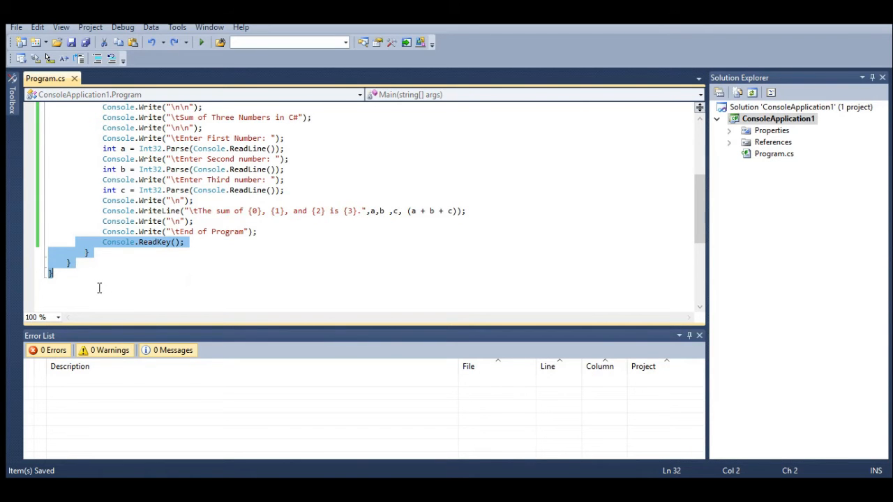
# - View the product version information, then close that window
pyautogui.scroll(3)
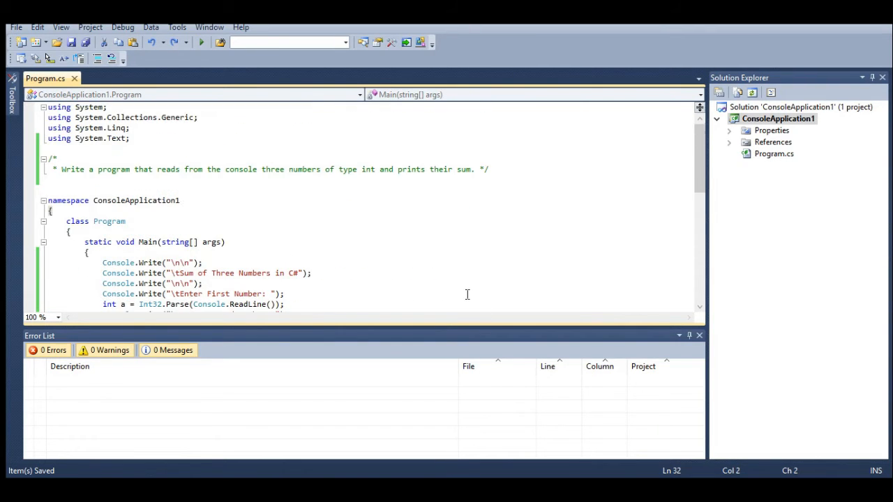
pyautogui.moveTo(358, 262)
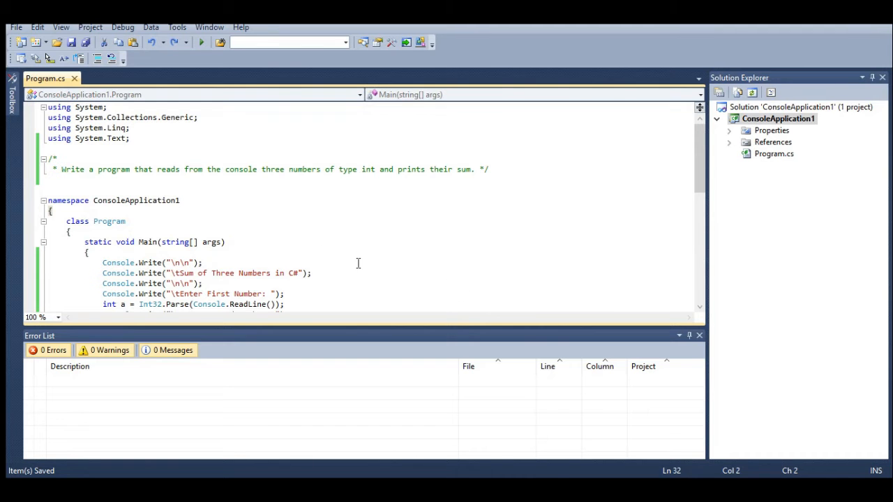
pyautogui.moveTo(362, 274)
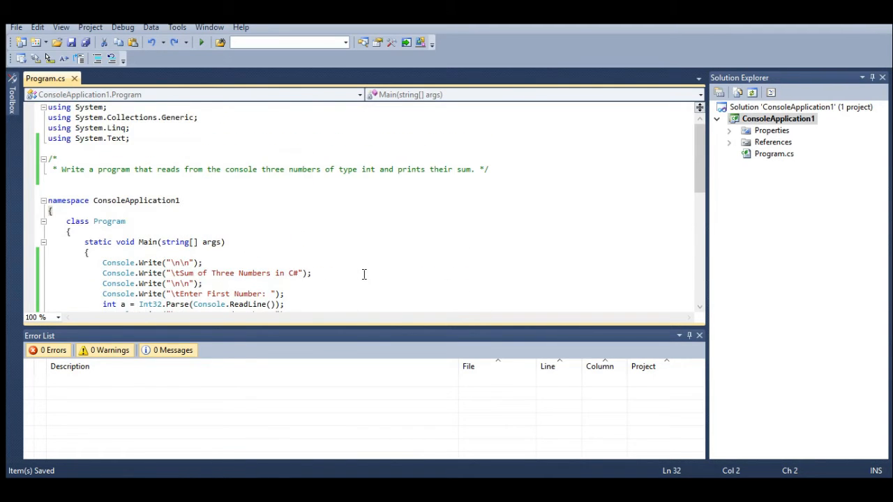
pyautogui.scroll(-3)
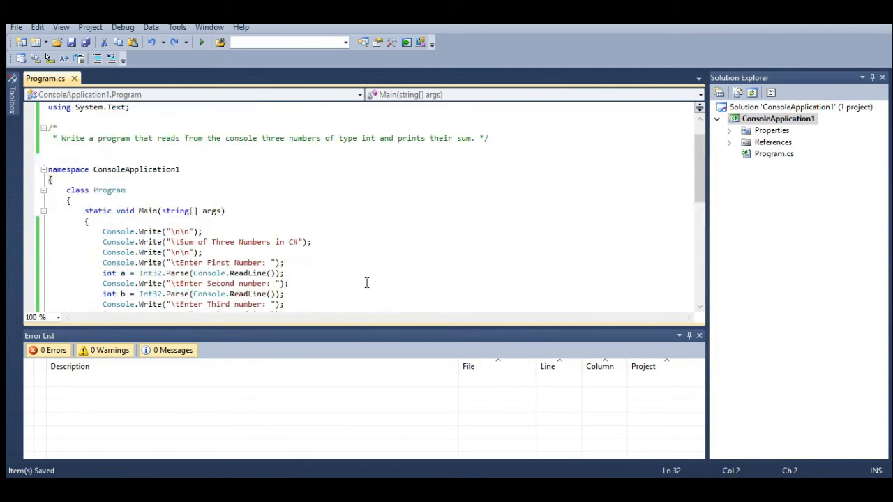
pyautogui.scroll(3)
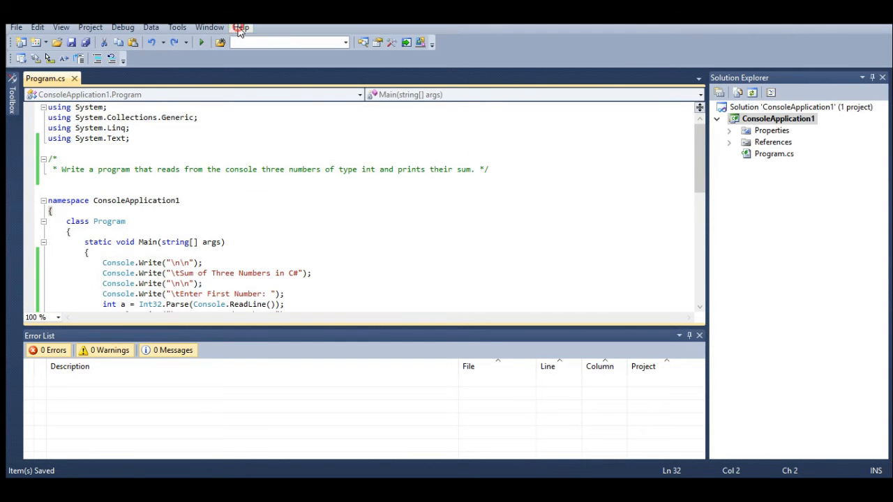
pyautogui.click(240, 27)
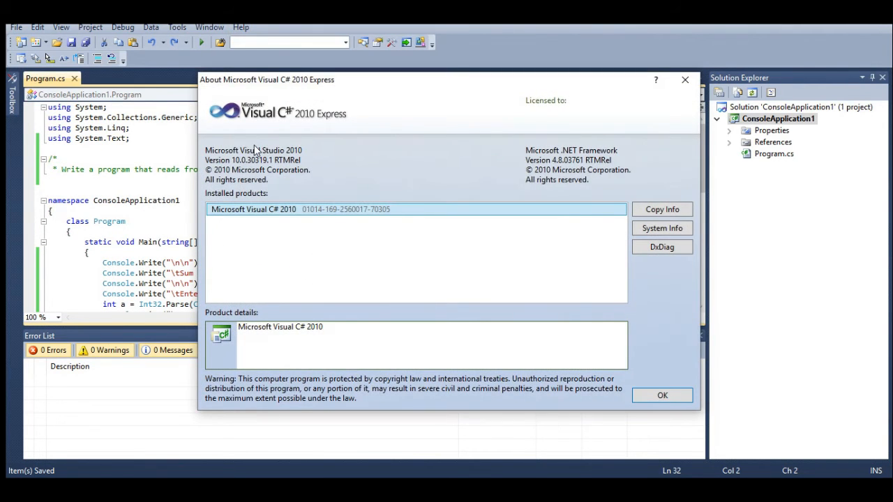
pyautogui.moveTo(312, 122)
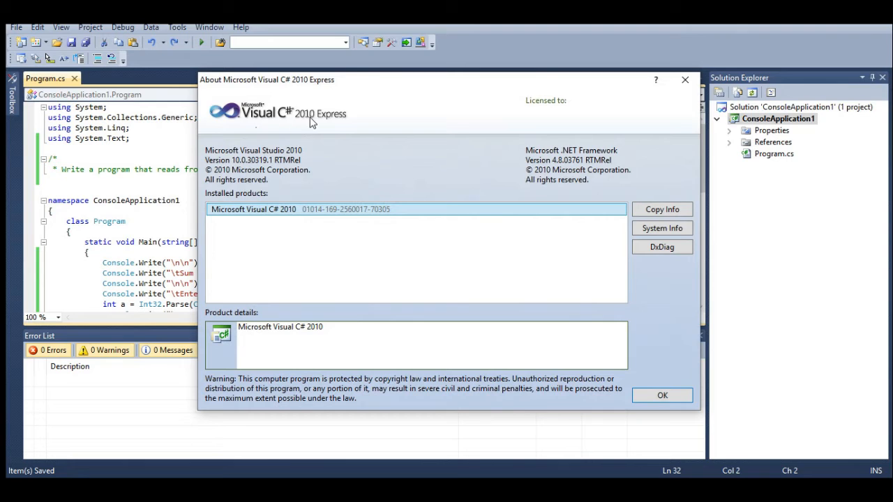
pyautogui.moveTo(285, 73)
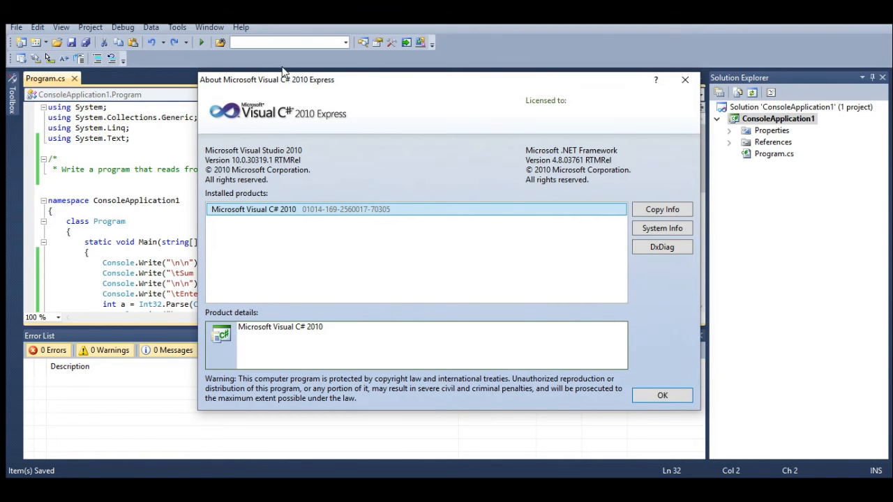
pyautogui.moveTo(356, 258)
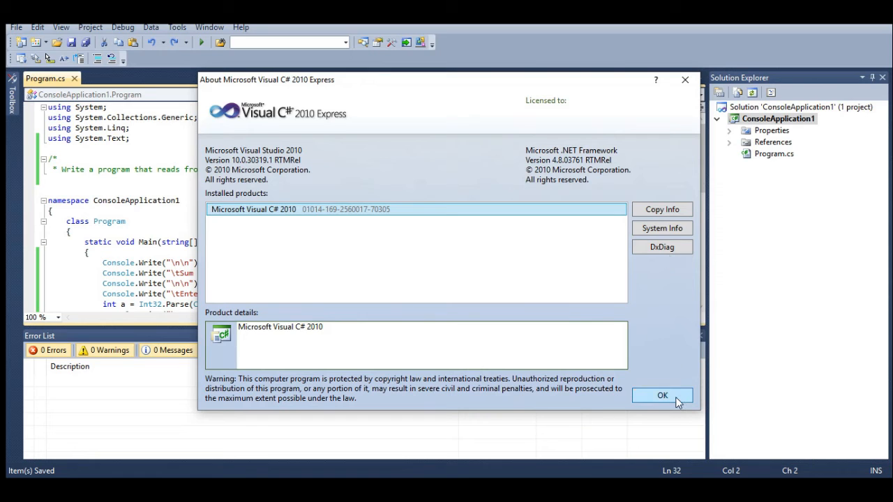
pyautogui.click(661, 395)
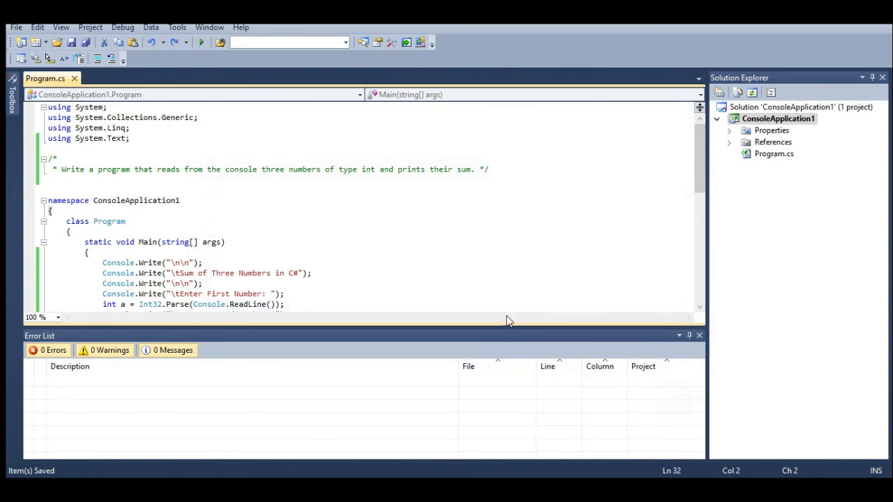
pyautogui.moveTo(201, 42)
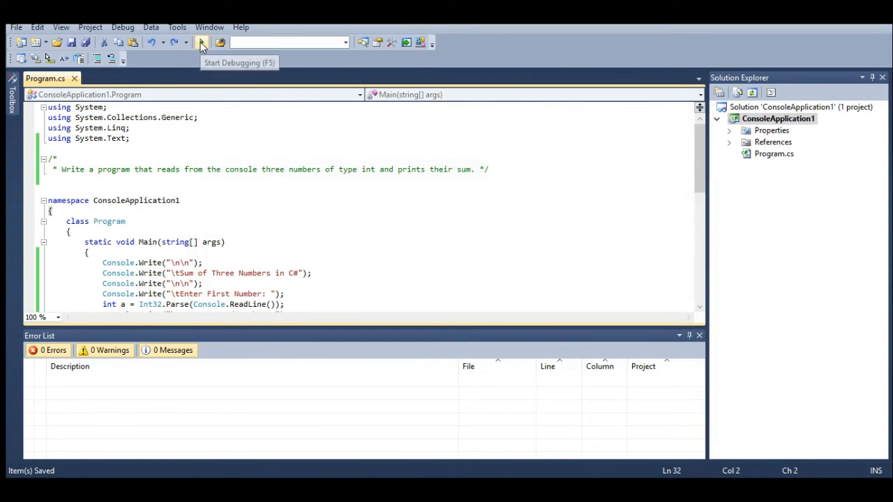
# - Run the sum program with 4, 5 and 6, get 15, and close the console
pyautogui.click(202, 42)
pyautogui.write('6')
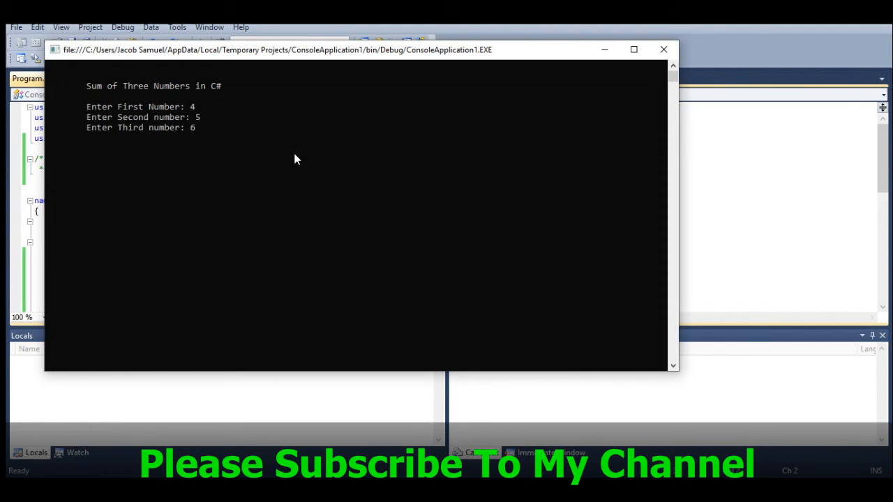
pyautogui.press('Return')
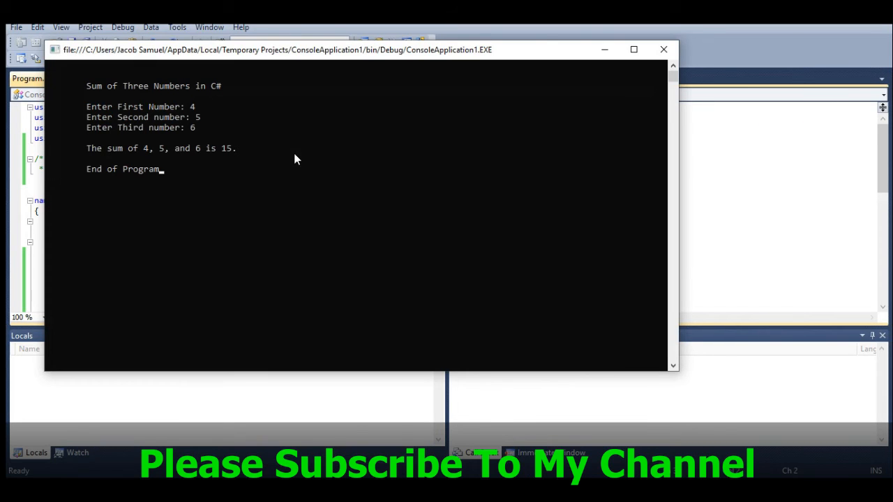
pyautogui.moveTo(595, 96)
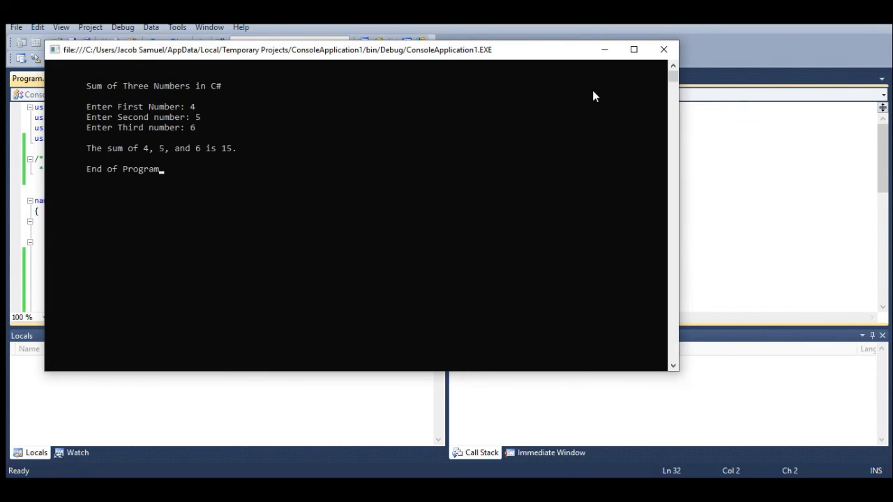
pyautogui.click(662, 49)
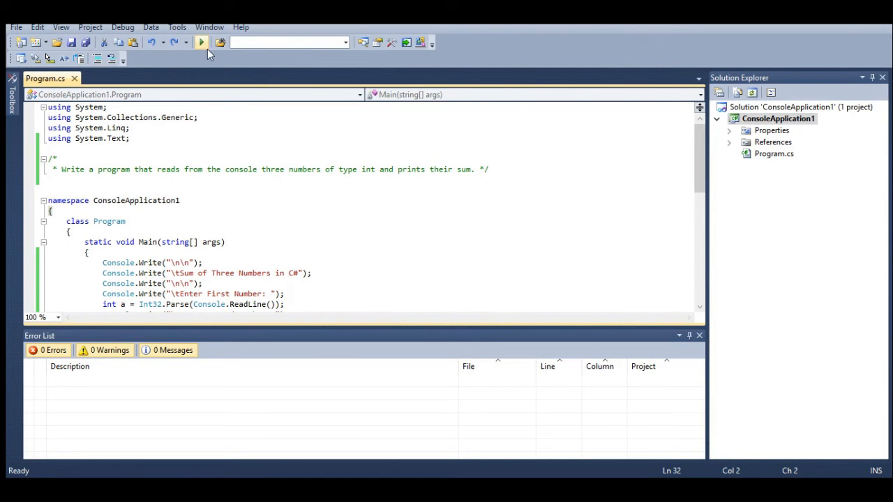
# - Run the program with 1, 2, 3 (sum 6), then 100, 200, 340 (sum 640), closing each console
pyautogui.click(201, 43)
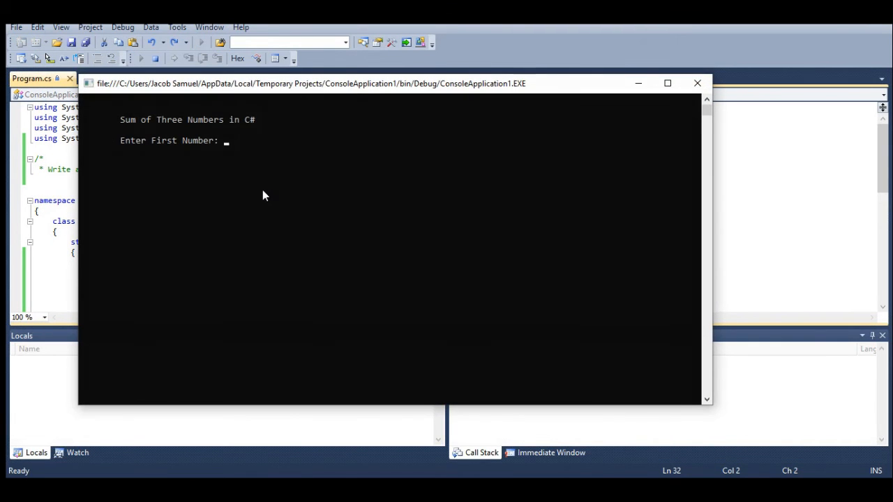
pyautogui.write('2')
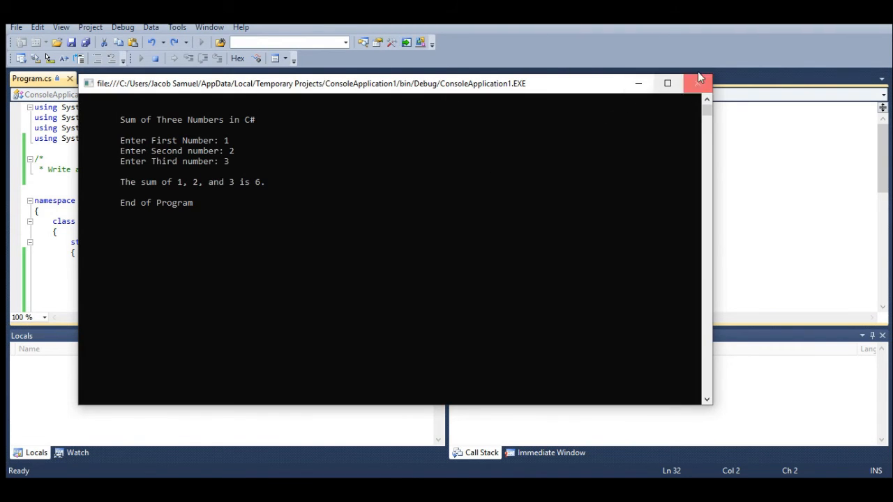
pyautogui.click(700, 83)
pyautogui.write('200')
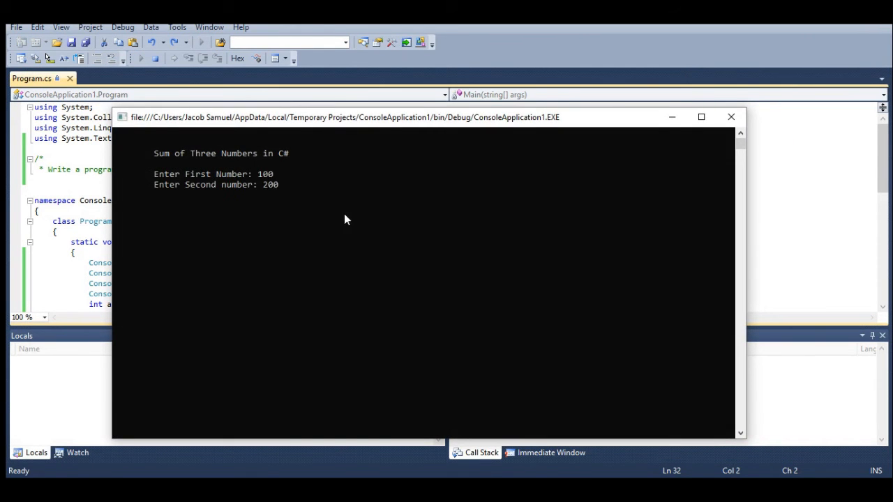
pyautogui.write('340')
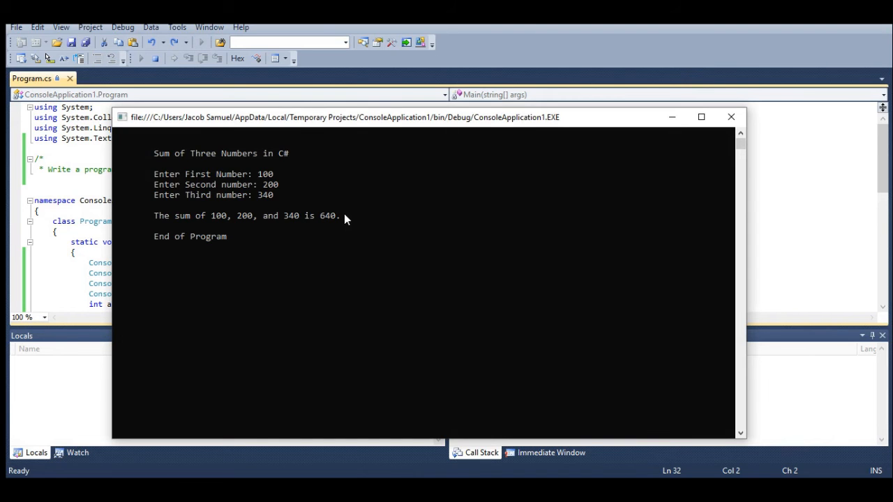
pyautogui.click(730, 117)
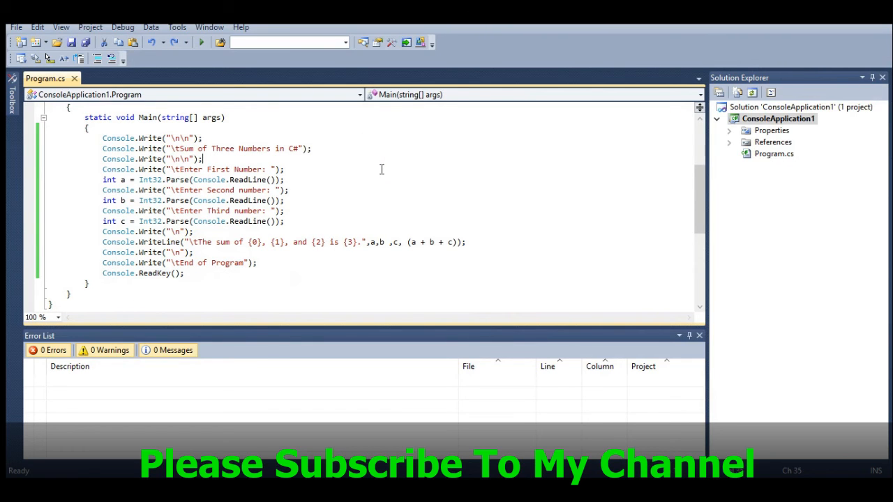
pyautogui.scroll(3)
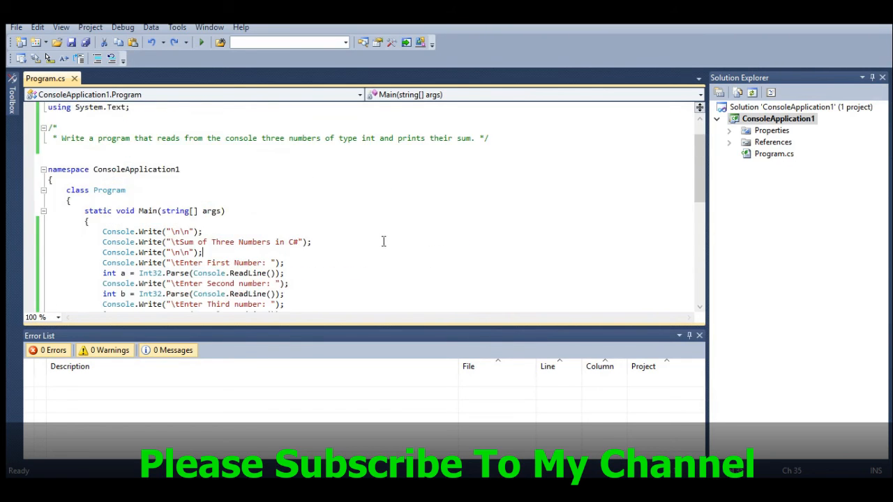
pyautogui.scroll(3)
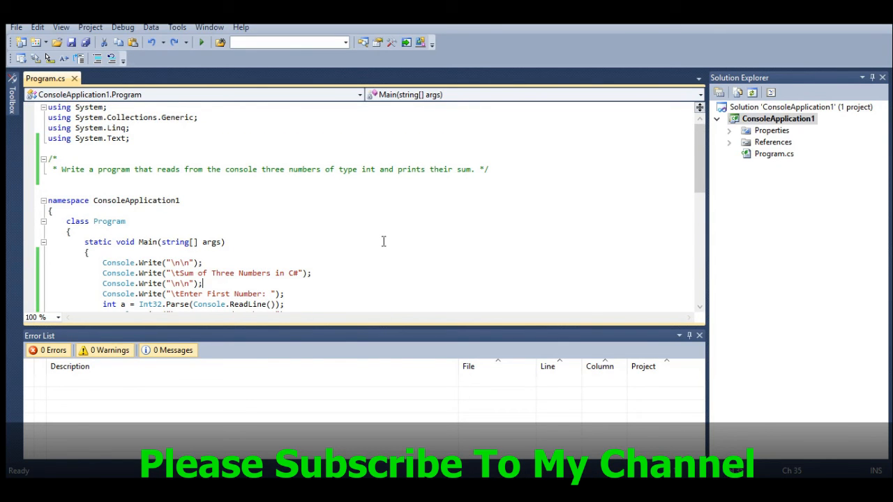
pyautogui.moveTo(378, 249)
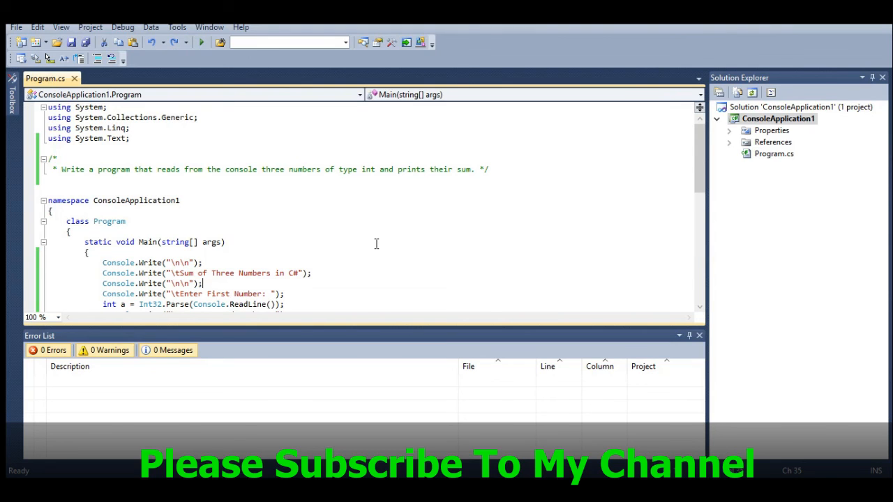
pyautogui.moveTo(395, 238)
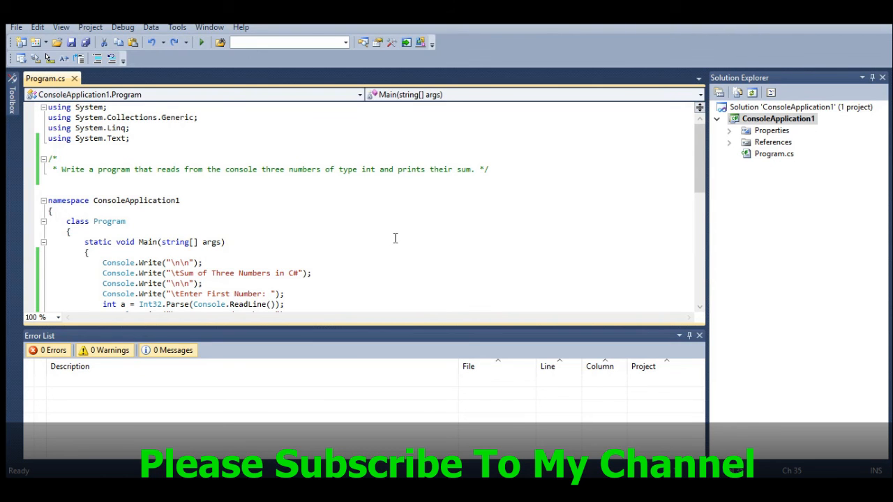